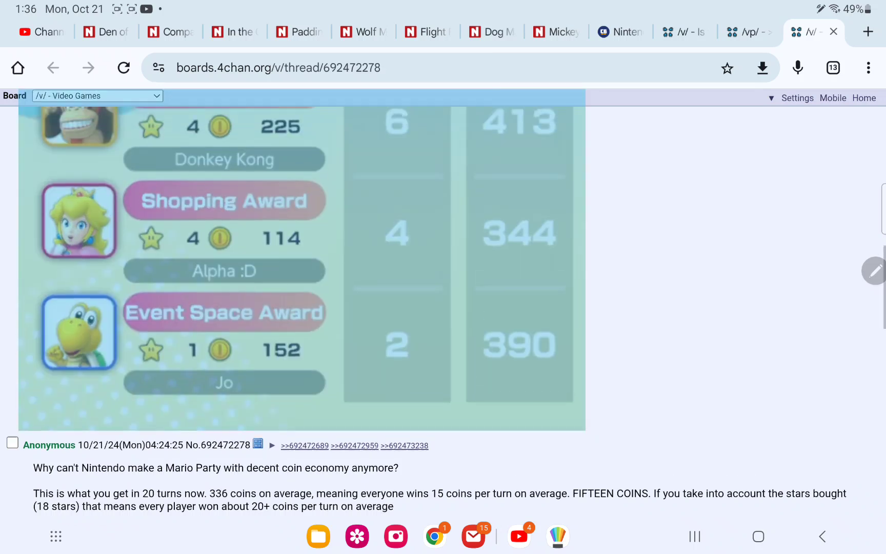
pyautogui.scroll(-3)
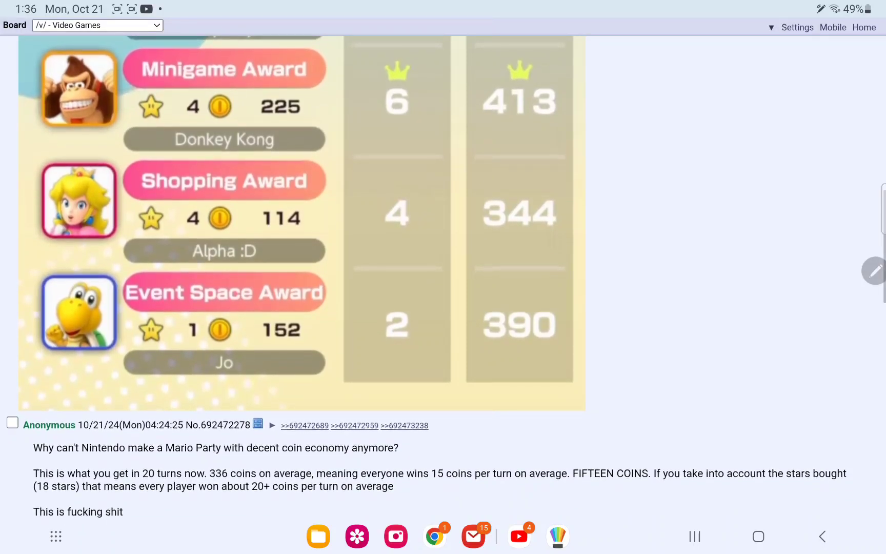
pyautogui.scroll(3)
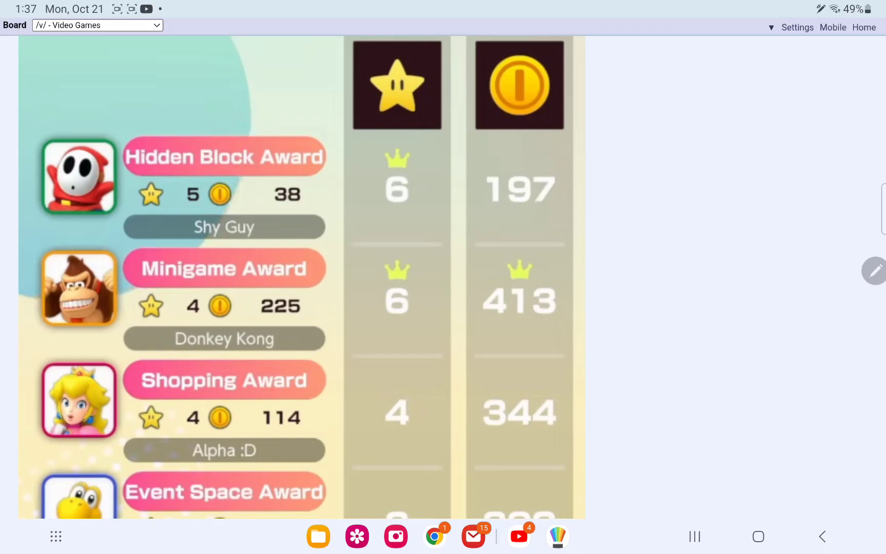
pyautogui.scroll(-3)
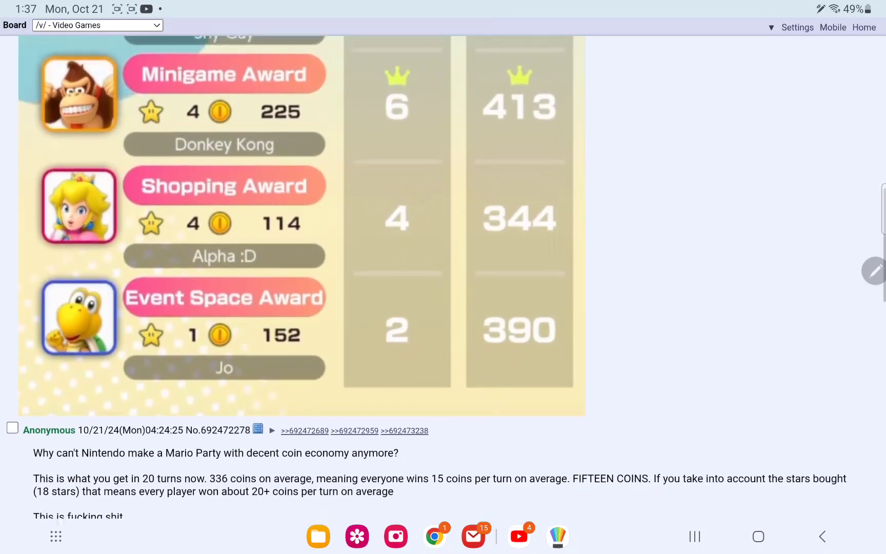
pyautogui.scroll(3)
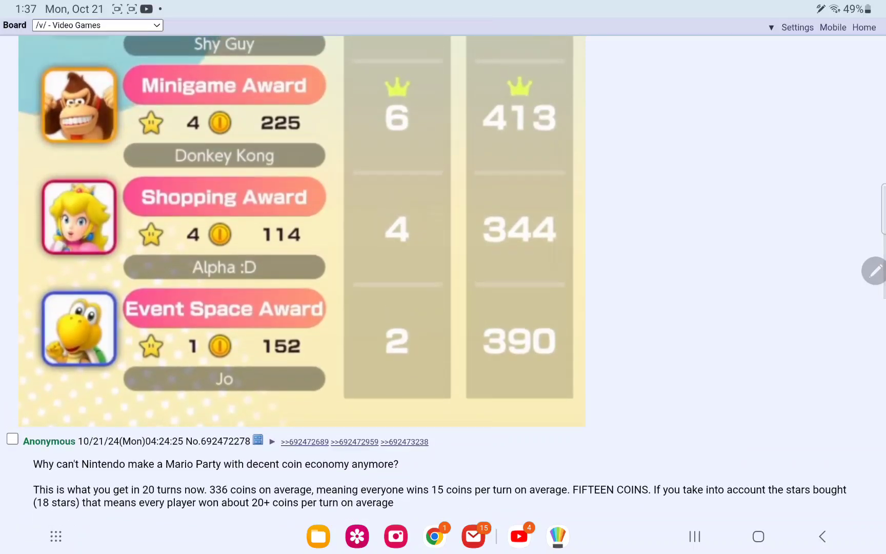